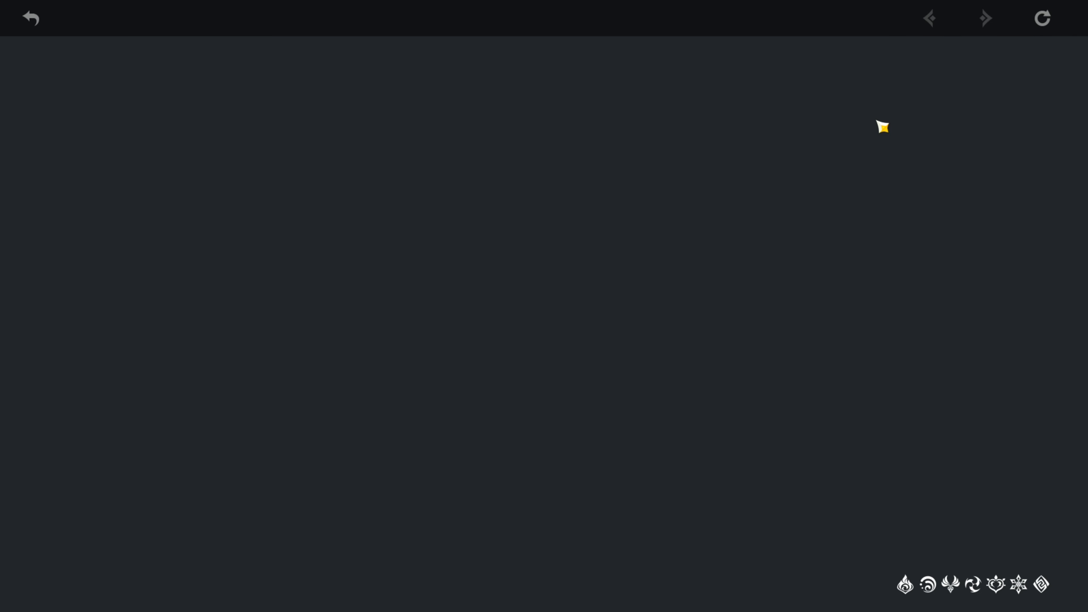
{"action": "mouse_move", "coordinate": [528, 285]}
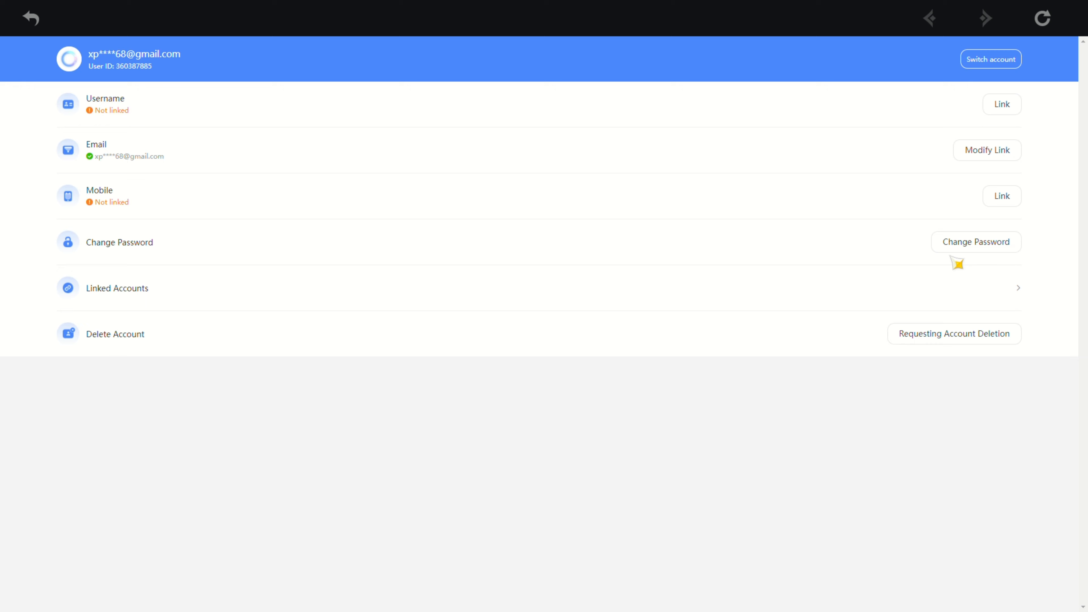
{"action": "left_click", "coordinate": [975, 241]}
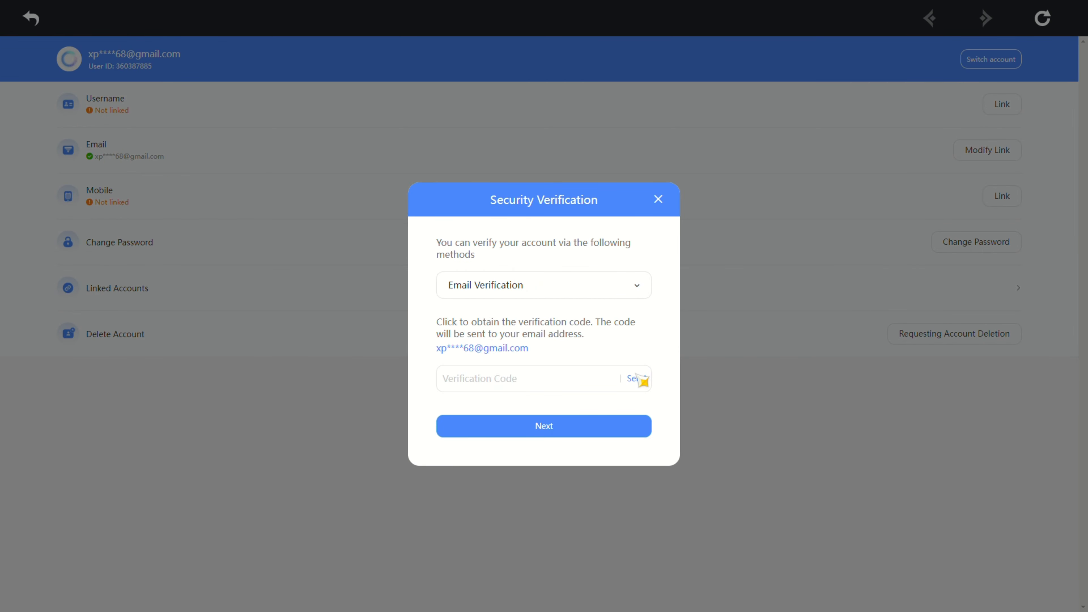
{"action": "left_click", "coordinate": [631, 378]}
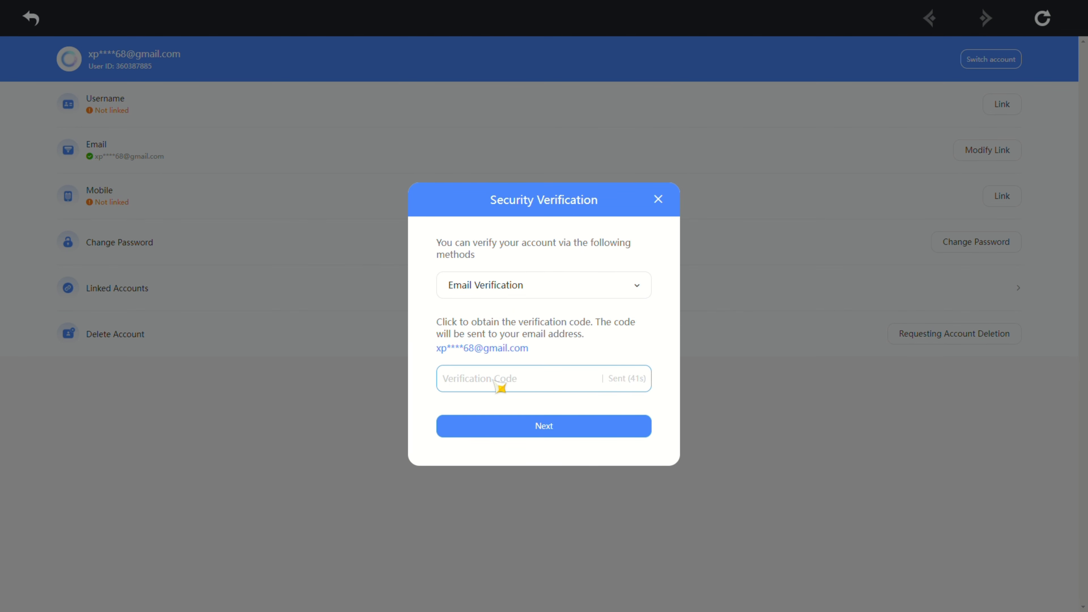
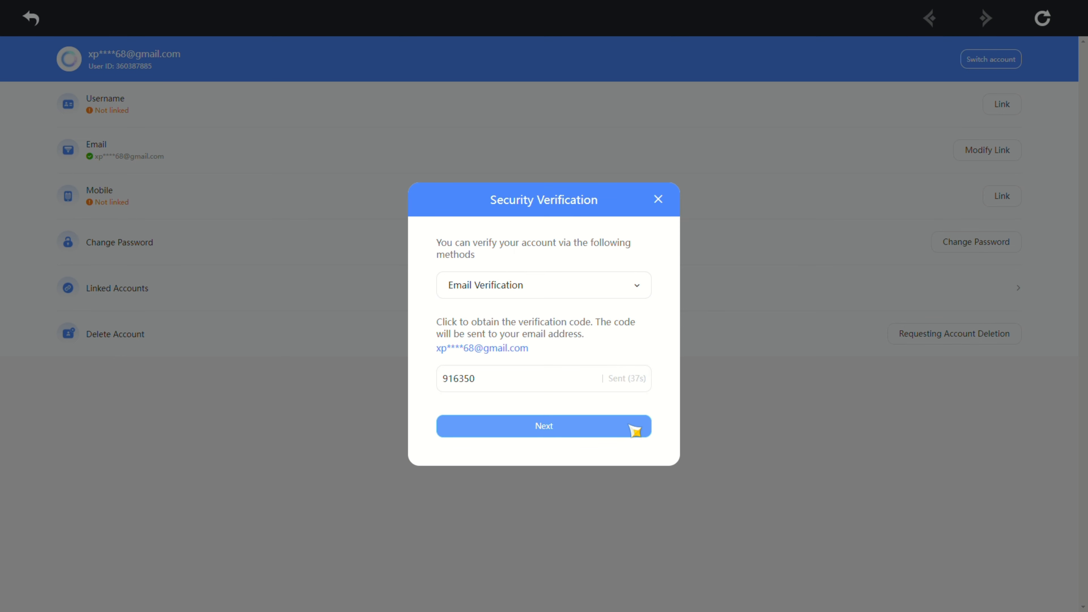
{"action": "left_click", "coordinate": [544, 426]}
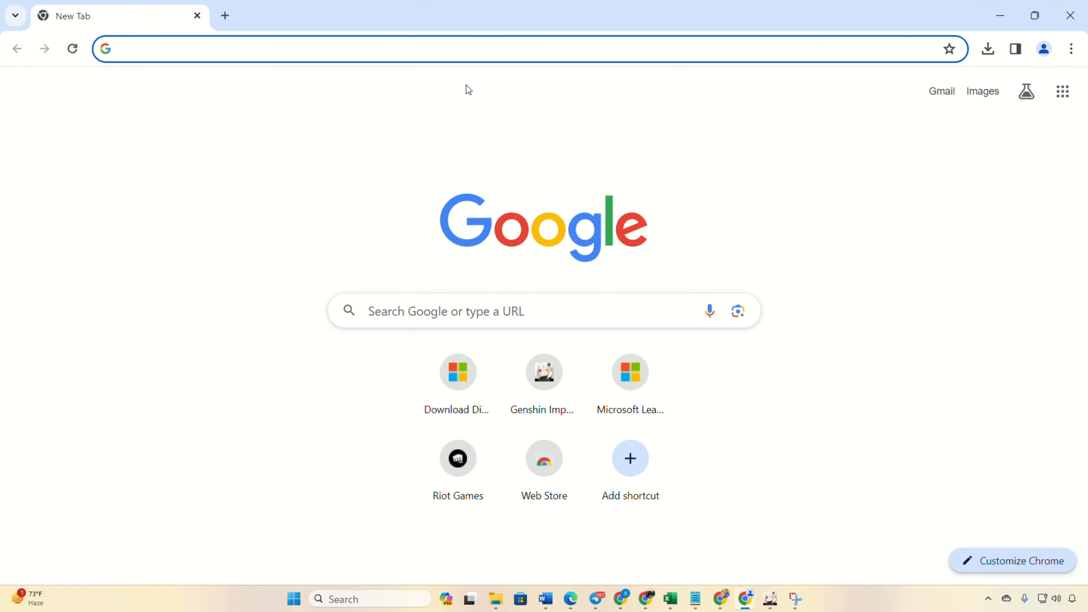
Go to account.hoyoverse.com and reach the Account Security Settings page
{"action": "type", "text": "https://account.hoyoverse.com/"}
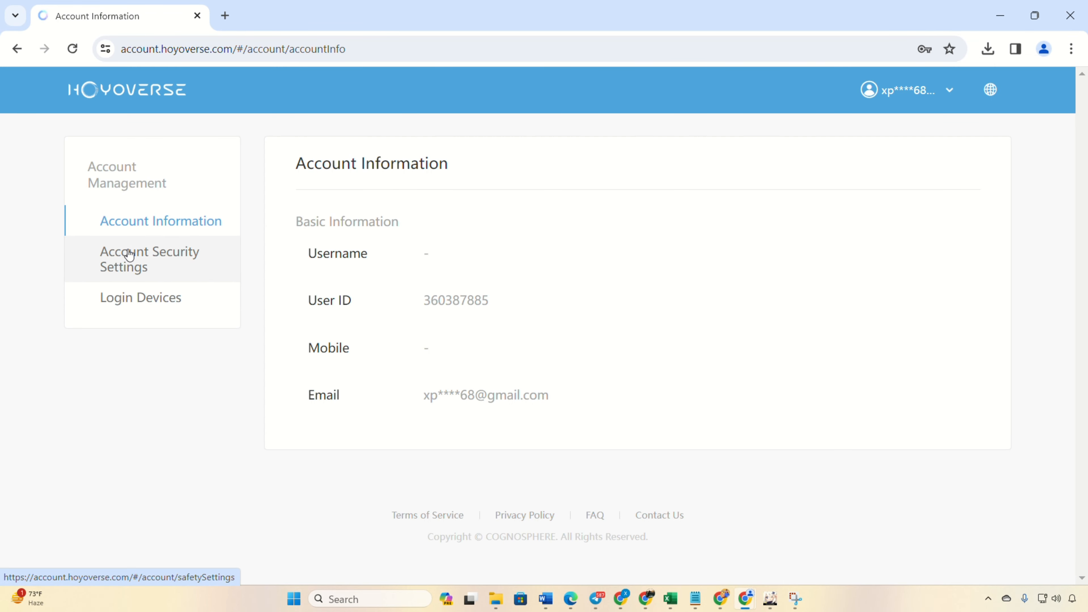
{"action": "left_click", "coordinate": [149, 259]}
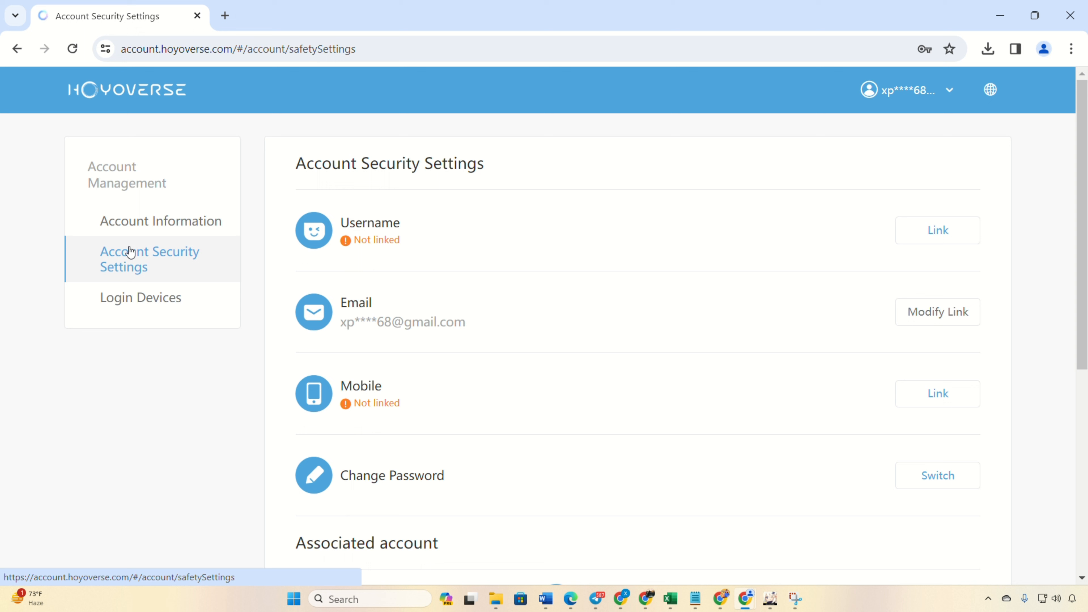
{"action": "mouse_move", "coordinate": [937, 475]}
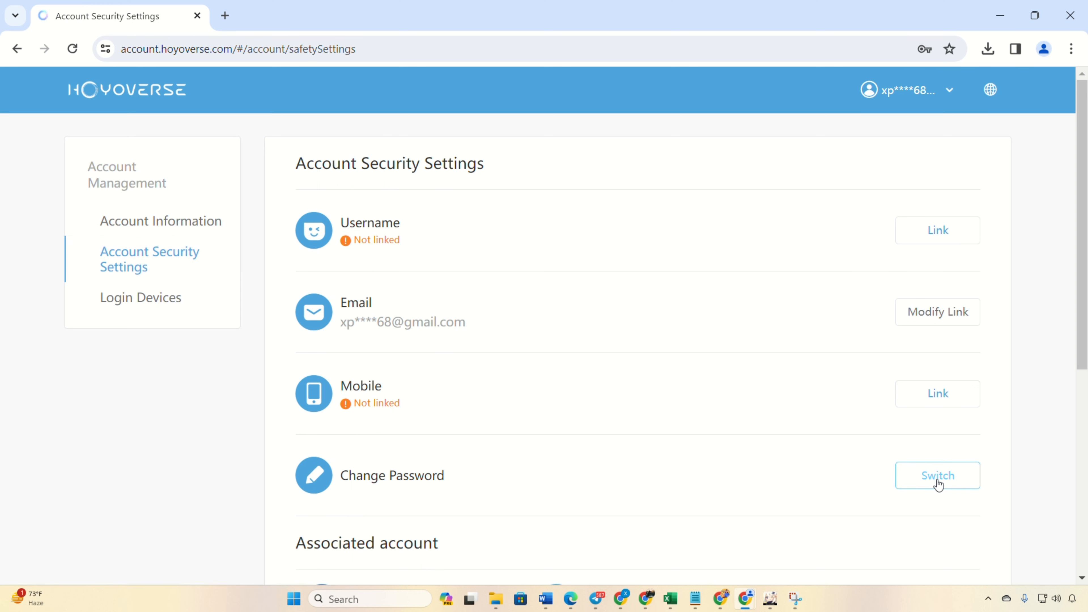
Start the website's Change Password, pass email verification and enter the new password twice
{"action": "left_click", "coordinate": [936, 476]}
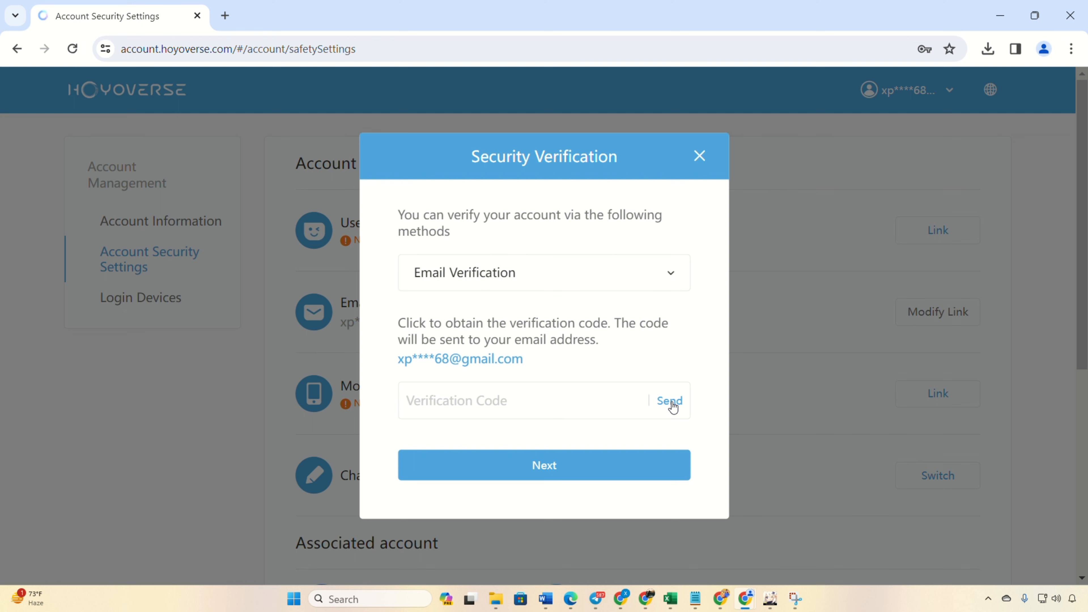
{"action": "left_click", "coordinate": [668, 401]}
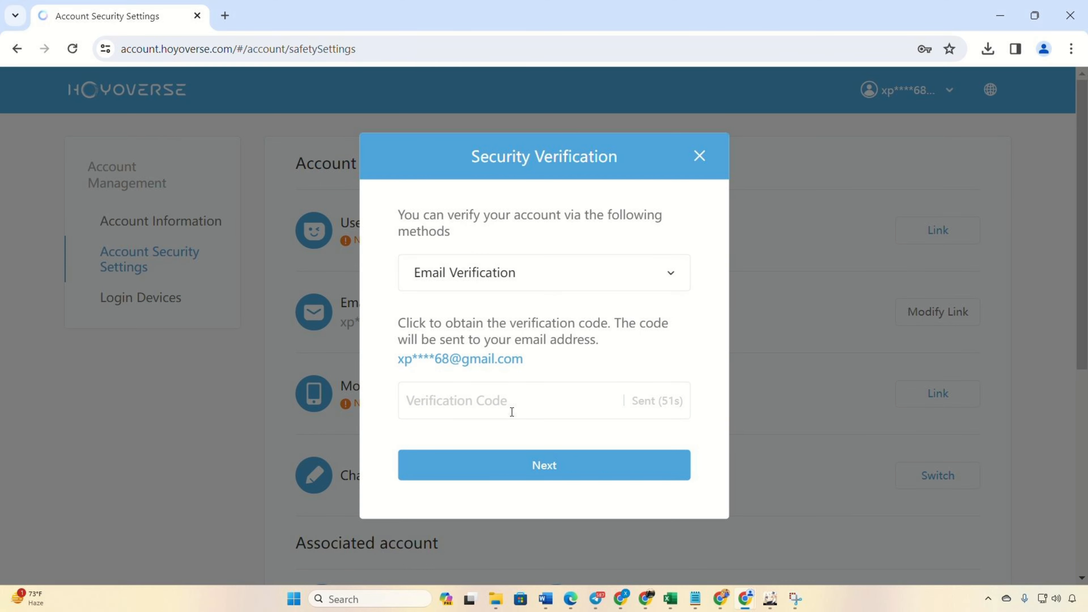
{"action": "left_click", "coordinate": [543, 465]}
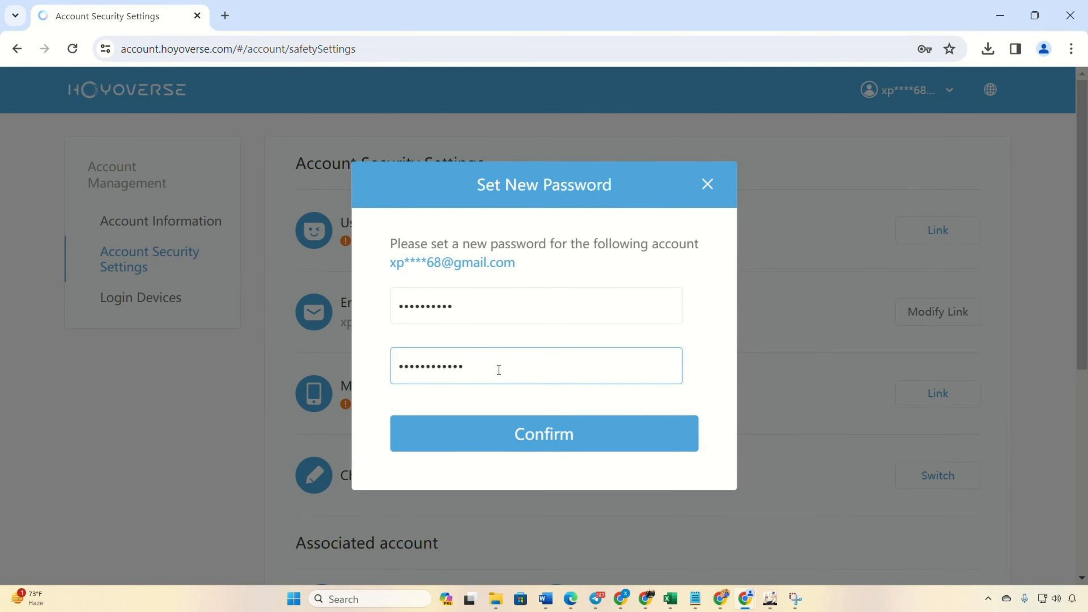
{"action": "key", "text": "Backspace"}
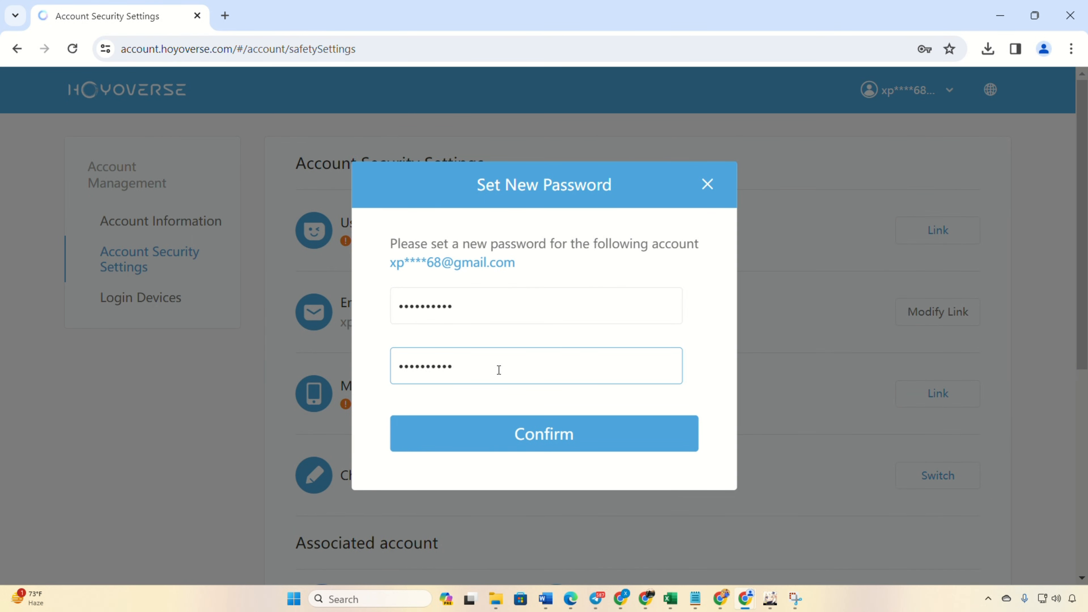